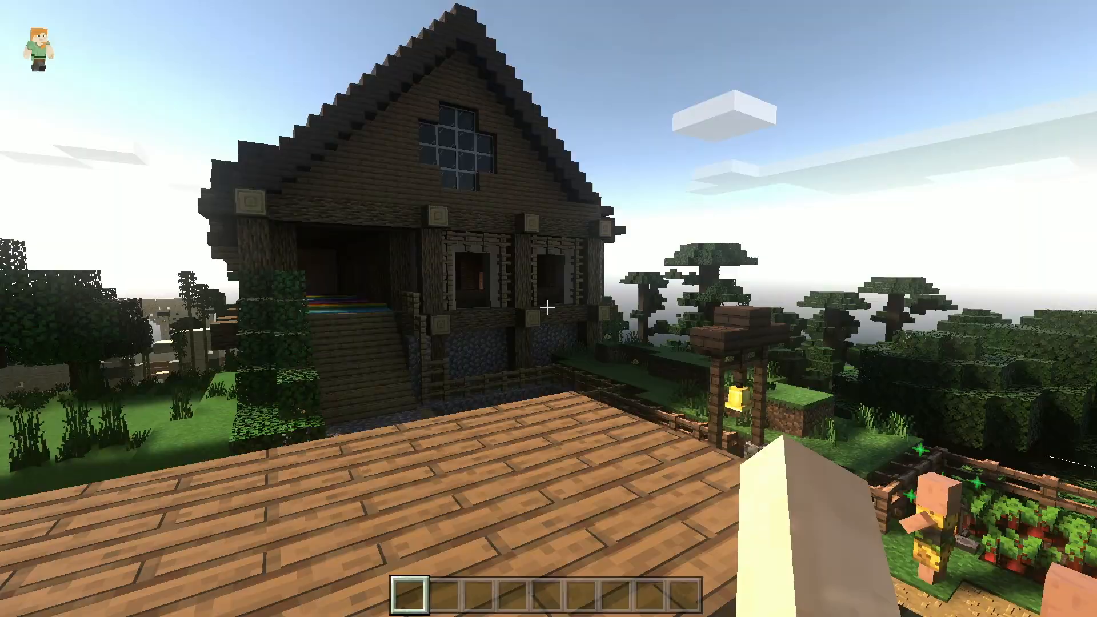
mouse_move(548, 309)
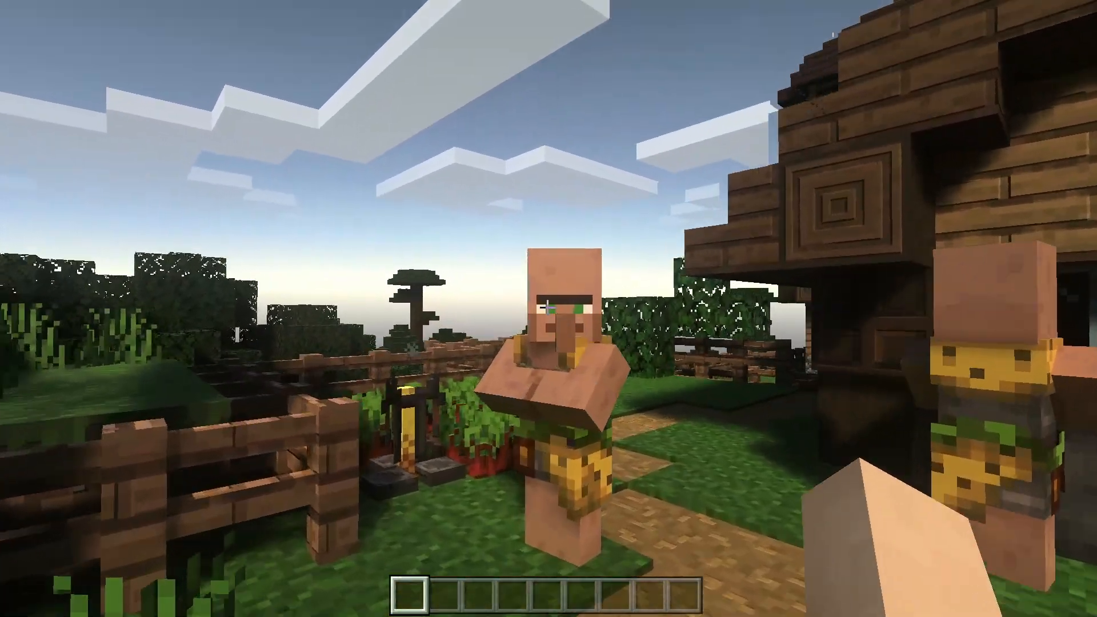
mouse_move(548, 308)
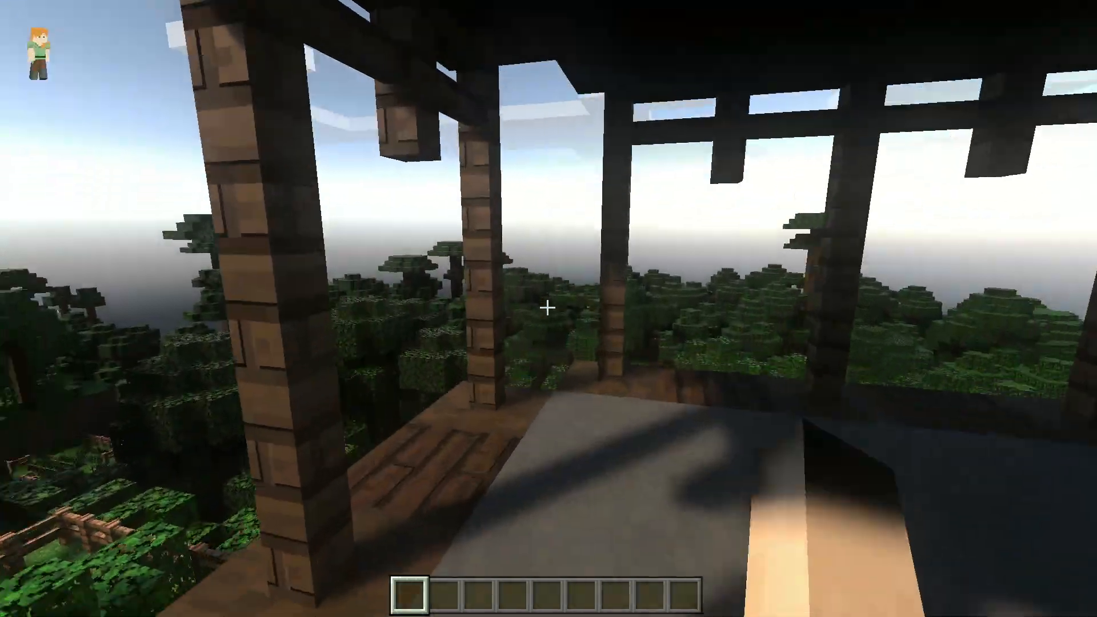
mouse_move(549, 308)
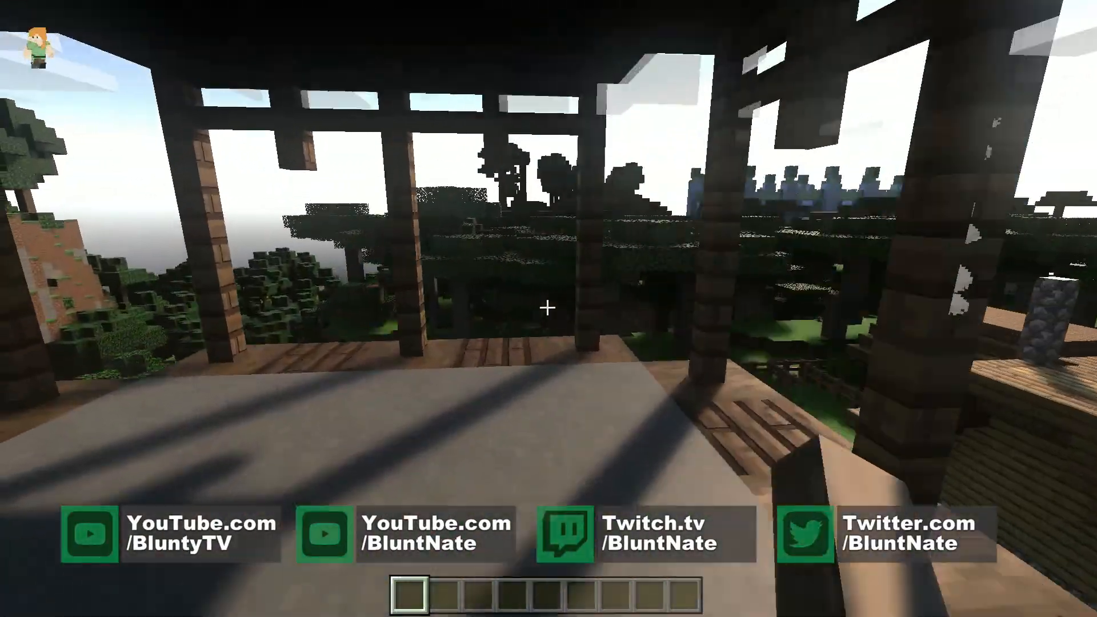
mouse_move(548, 309)
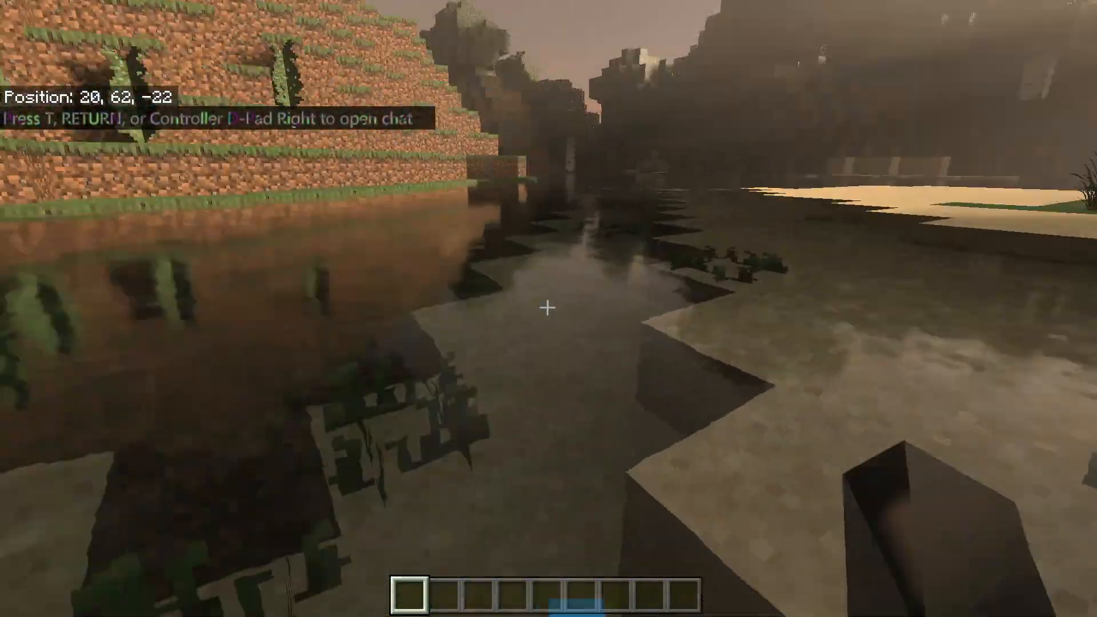
Walk forward through the sunlit concrete building and look up into the dark ceiling shaft.
key("w")
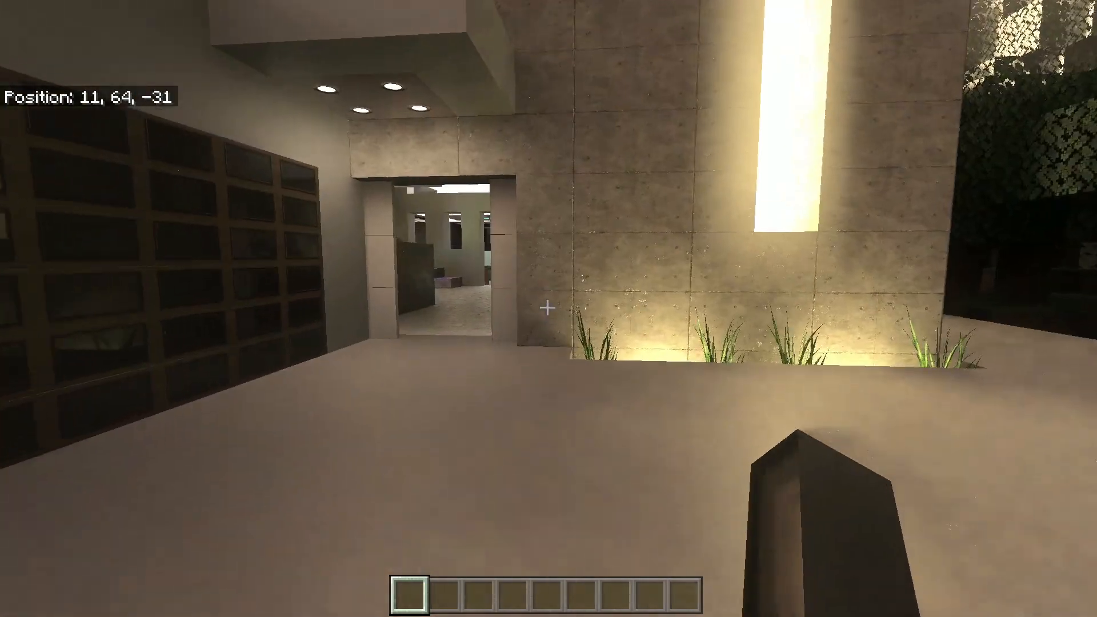
mouse_move(549, 308)
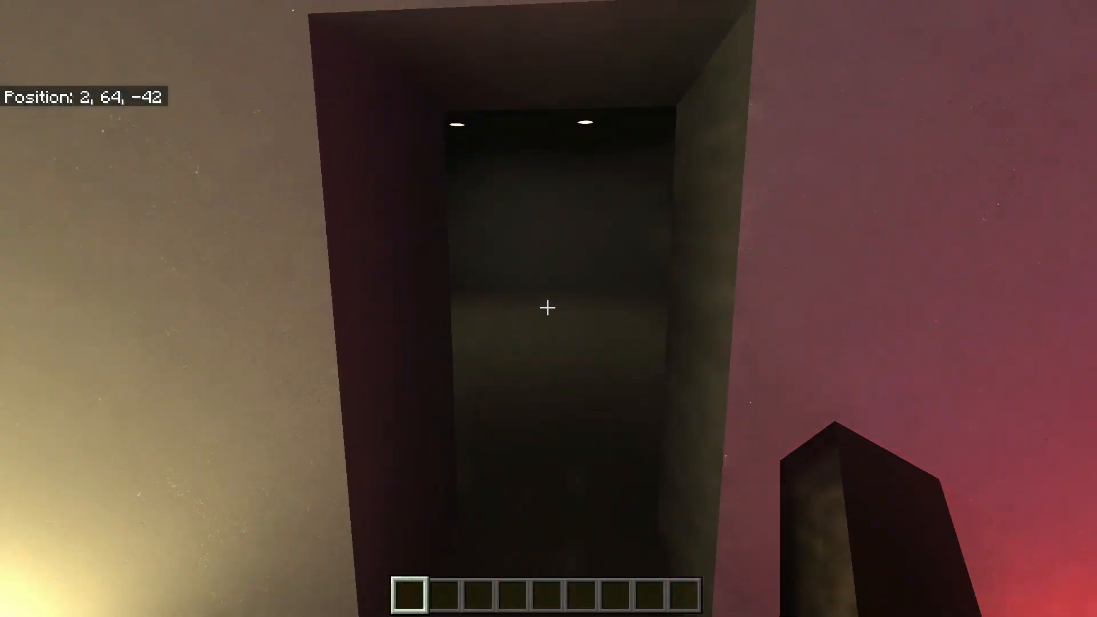
Descend to the lower rooms and follow the rainbow-lit marble corridor to the doorway.
key("w")
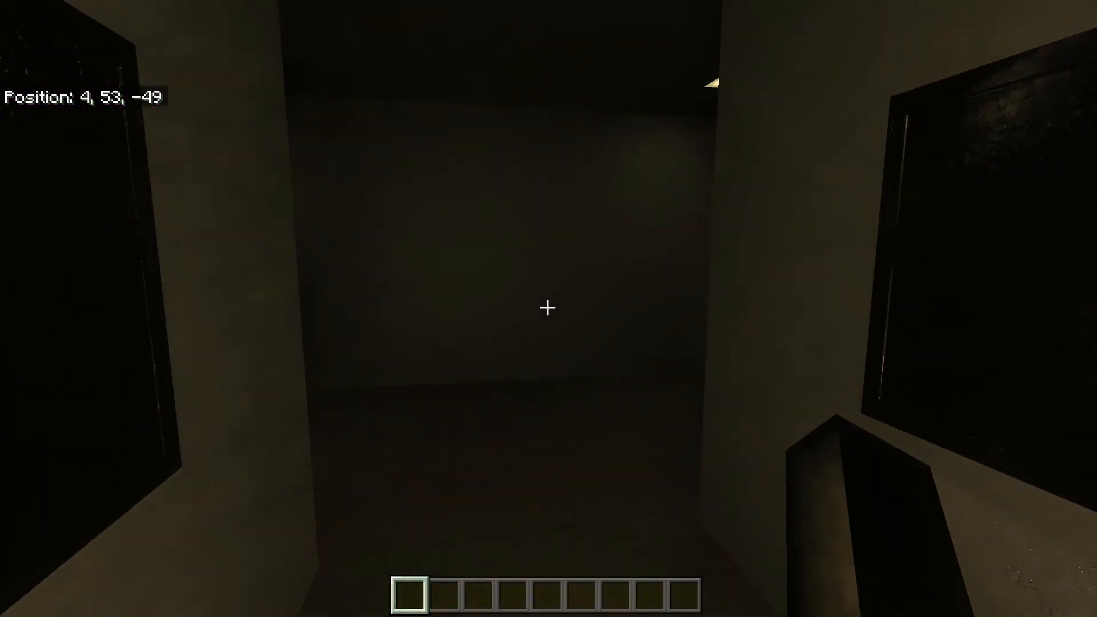
key("w")
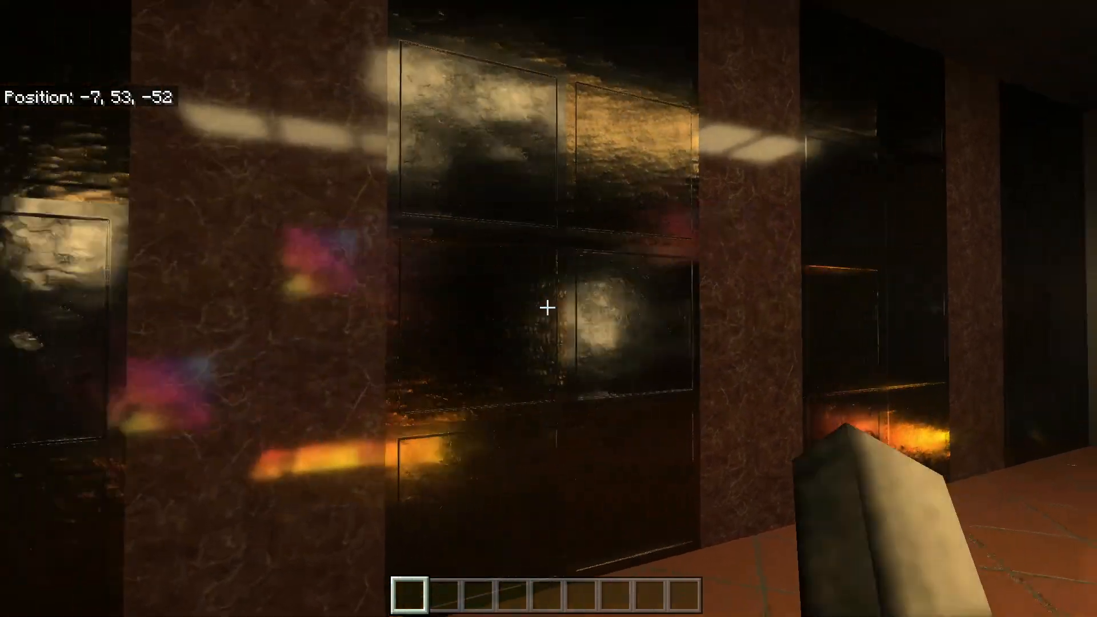
mouse_move(548, 308)
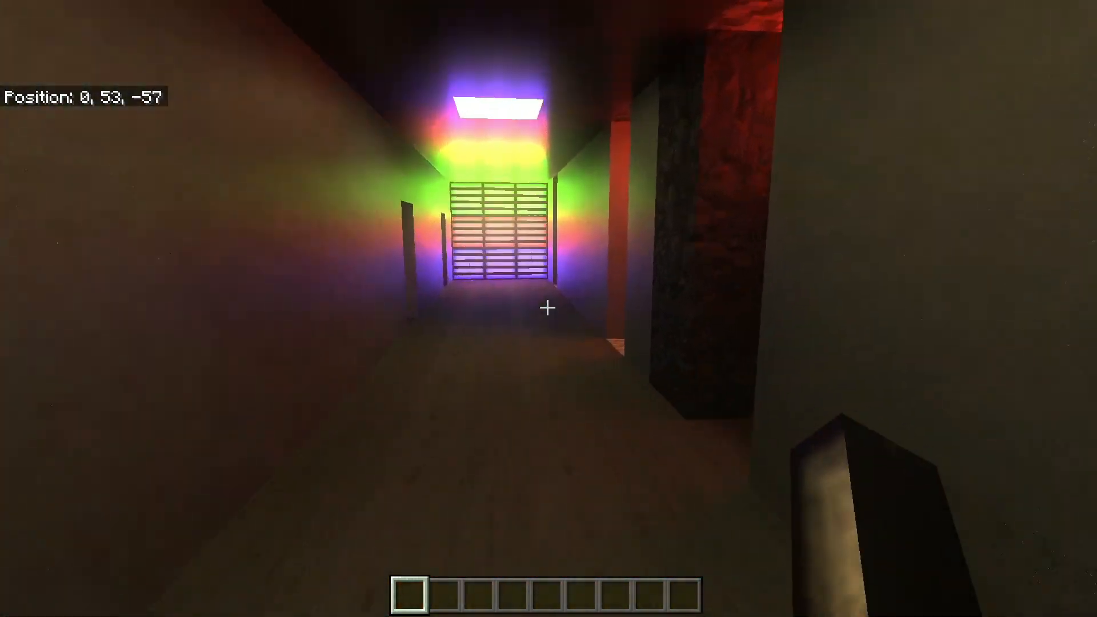
mouse_move(548, 308)
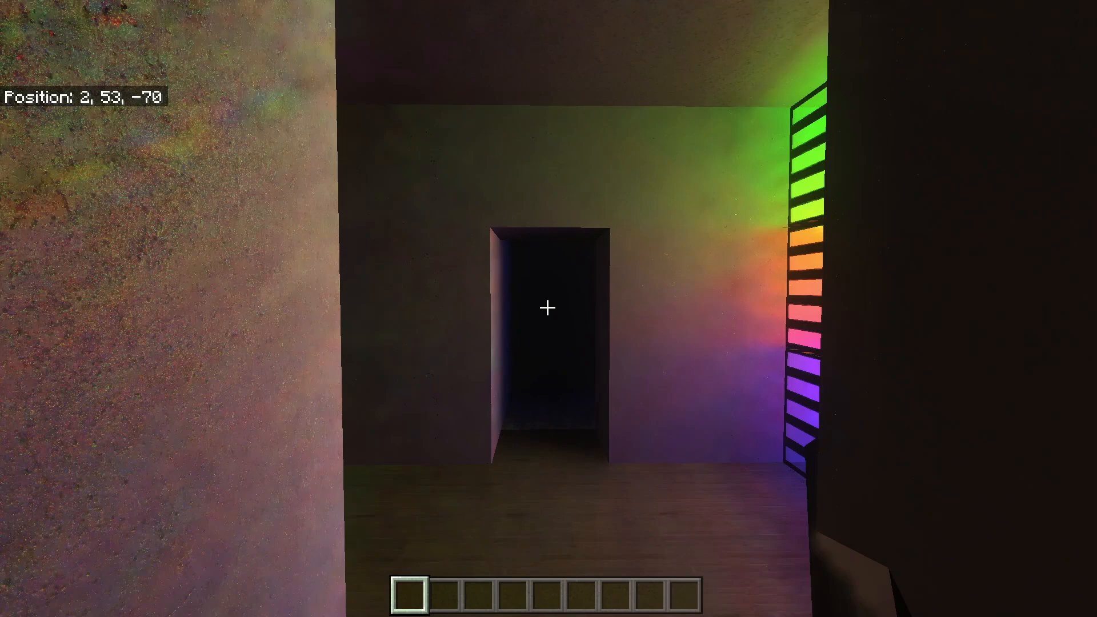
mouse_move(548, 309)
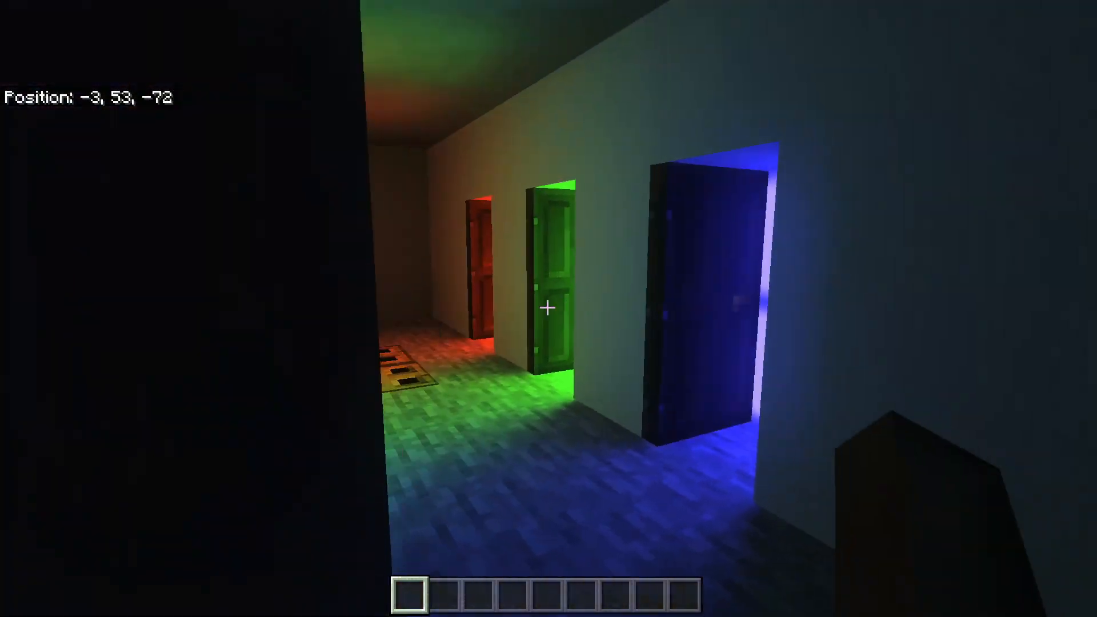
Walk along the dim hallway past the red, green and blue glowing doors.
key("w")
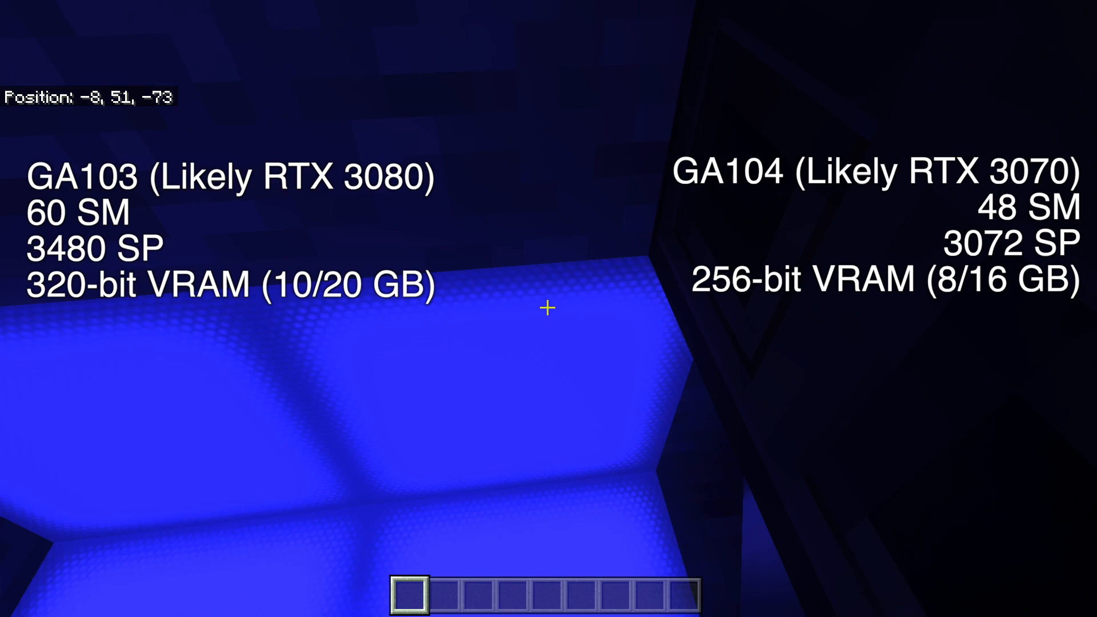
mouse_move(549, 308)
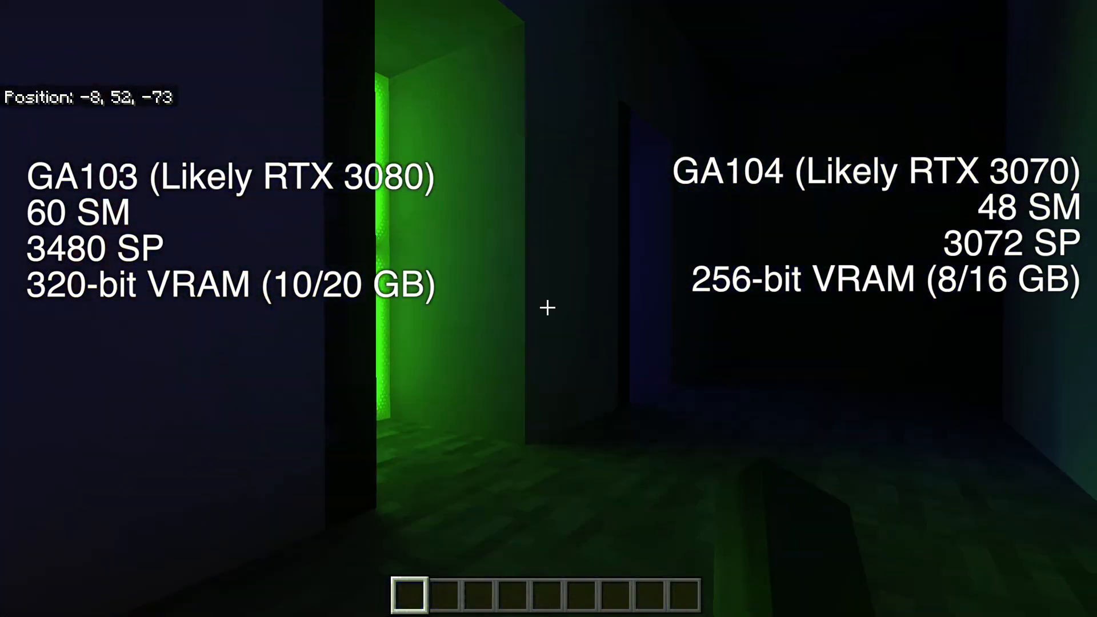
mouse_move(549, 309)
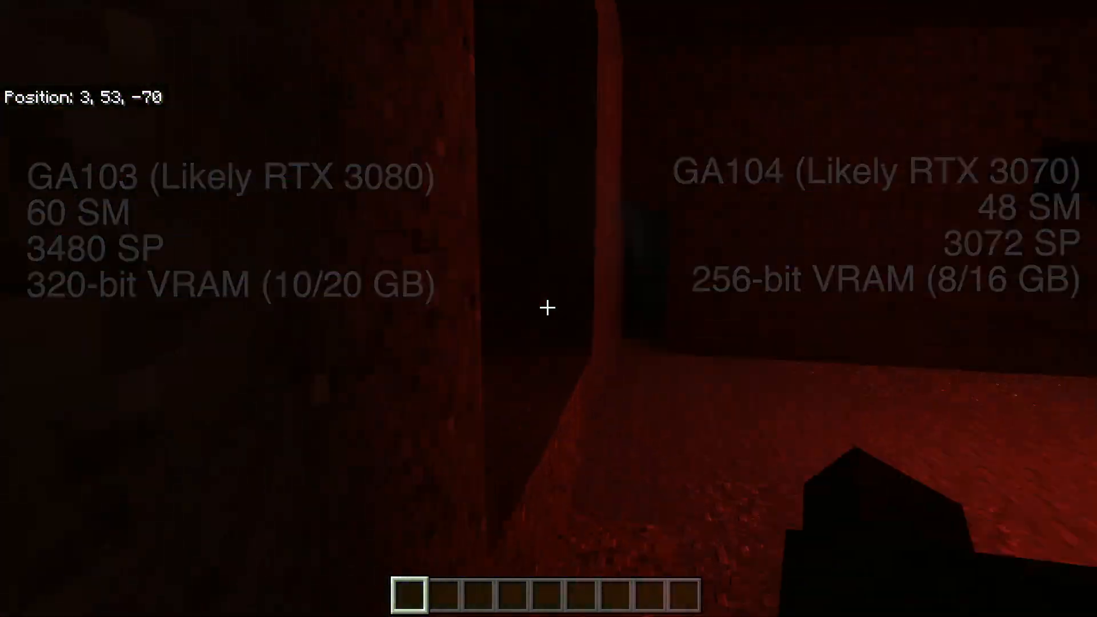
Walk into the hall with the RGB glowing grid mirrored on the polished floor.
key("w")
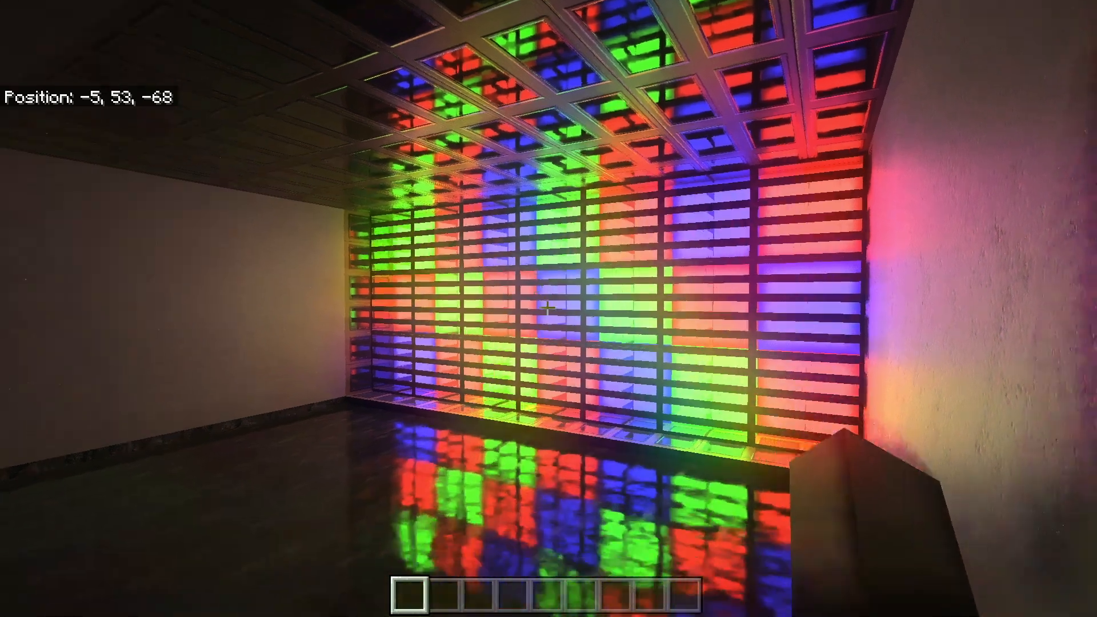
Walk out of the glowing grid hall into the near-pitch-black area beyond.
key("w")
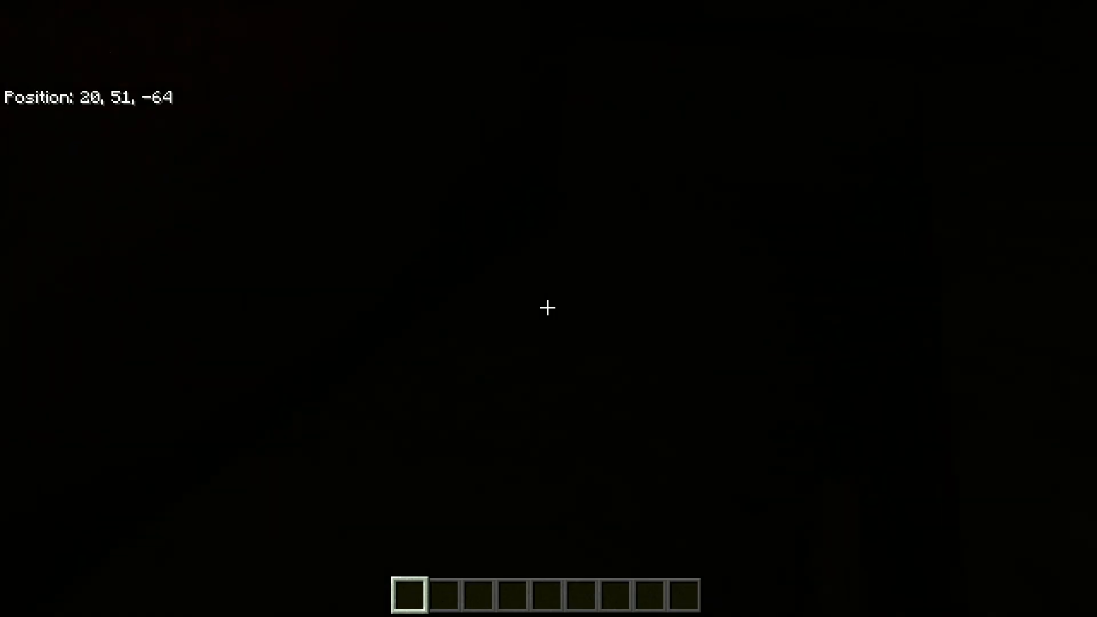
key("w")
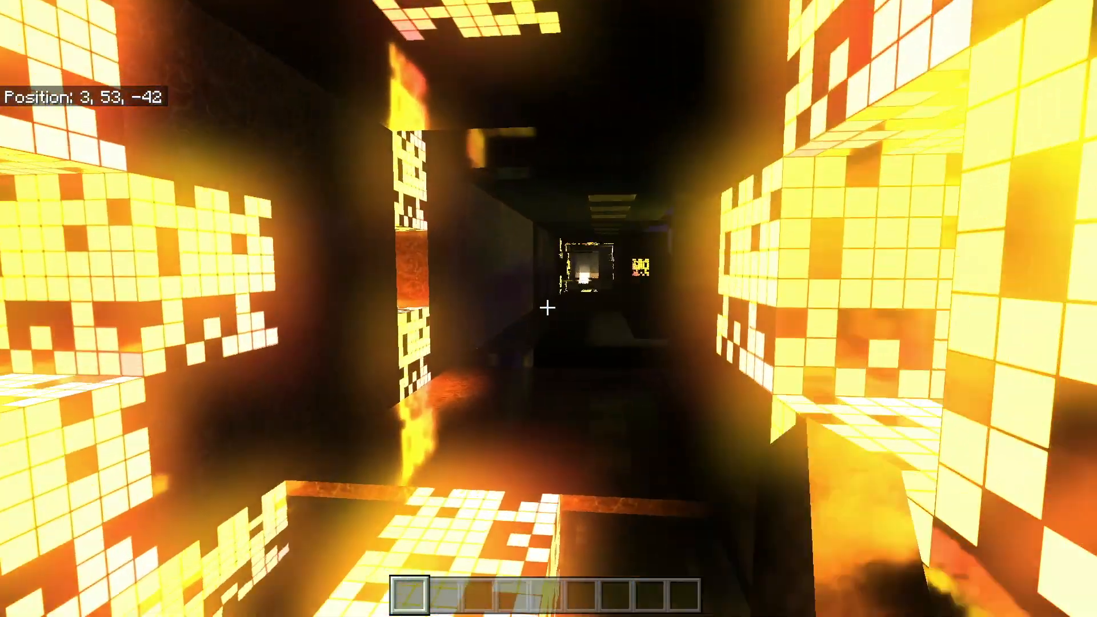
mouse_move(548, 308)
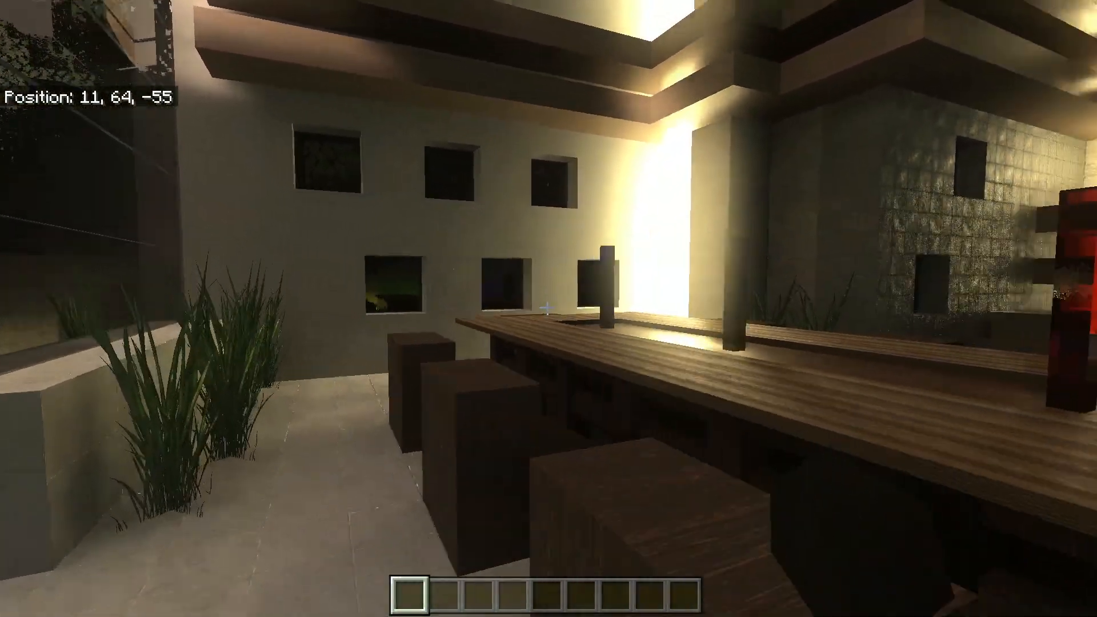
mouse_move(548, 309)
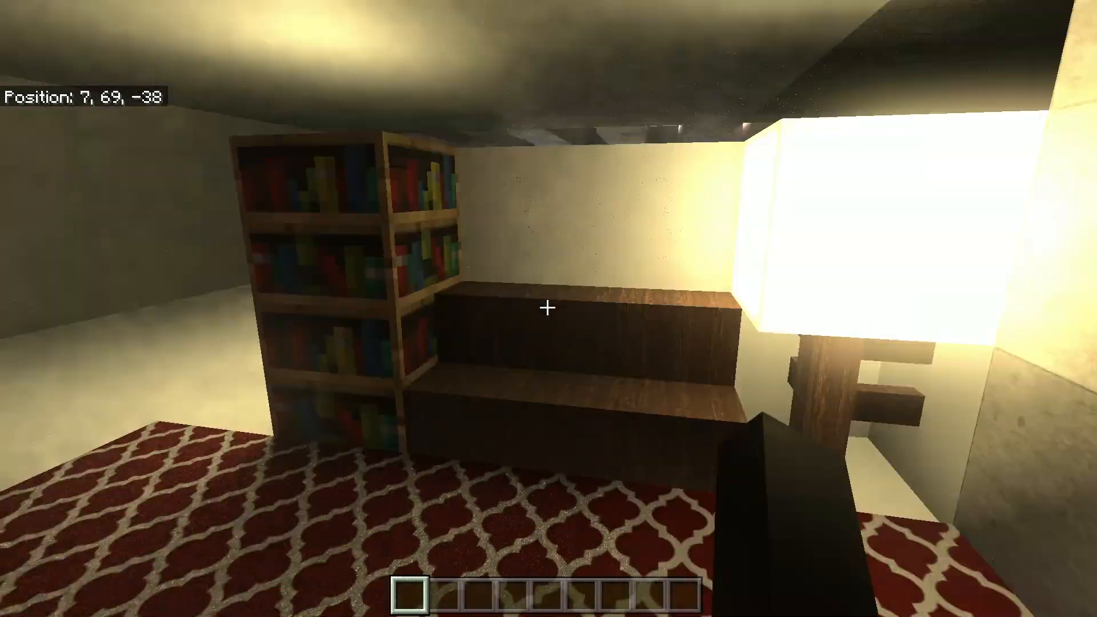
mouse_move(548, 302)
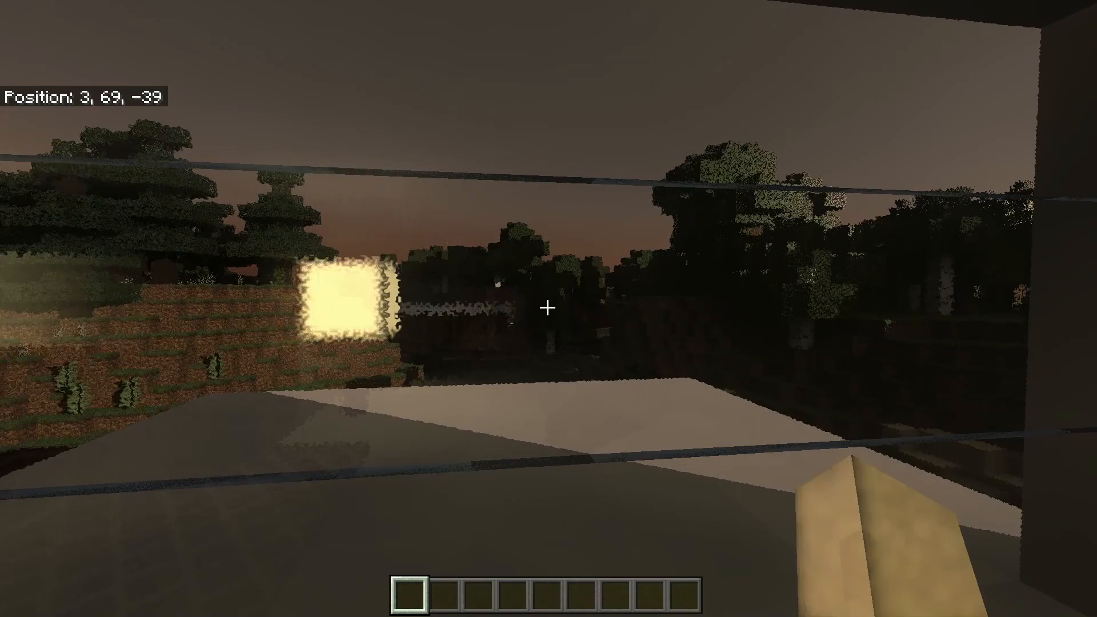
Walk upstairs to the bookshelf room and look out the window at the dusk forest.
key("w")
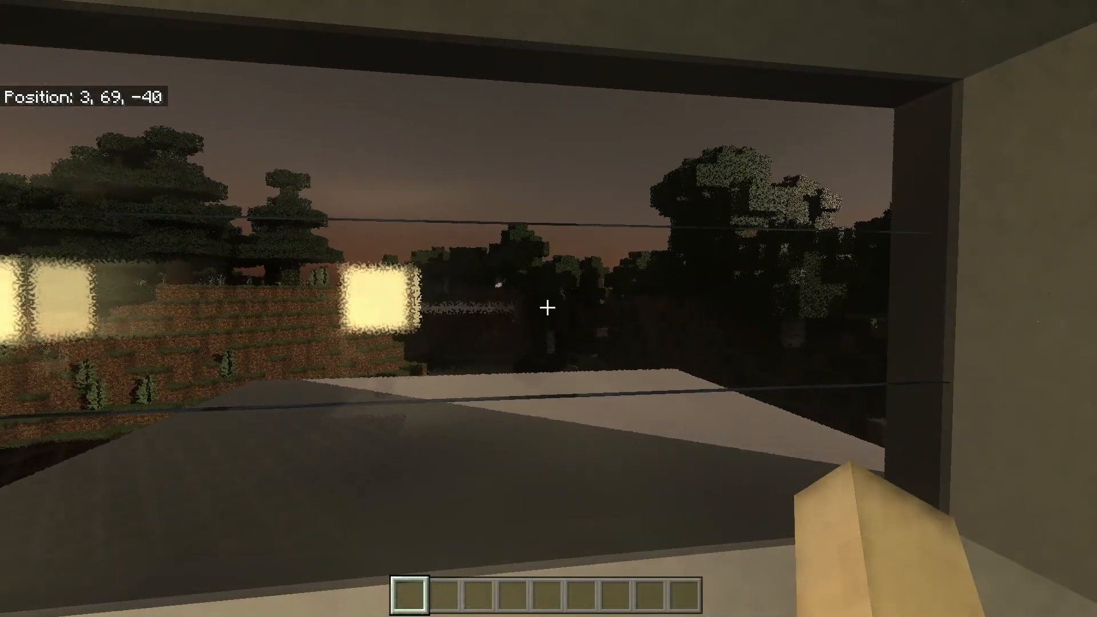